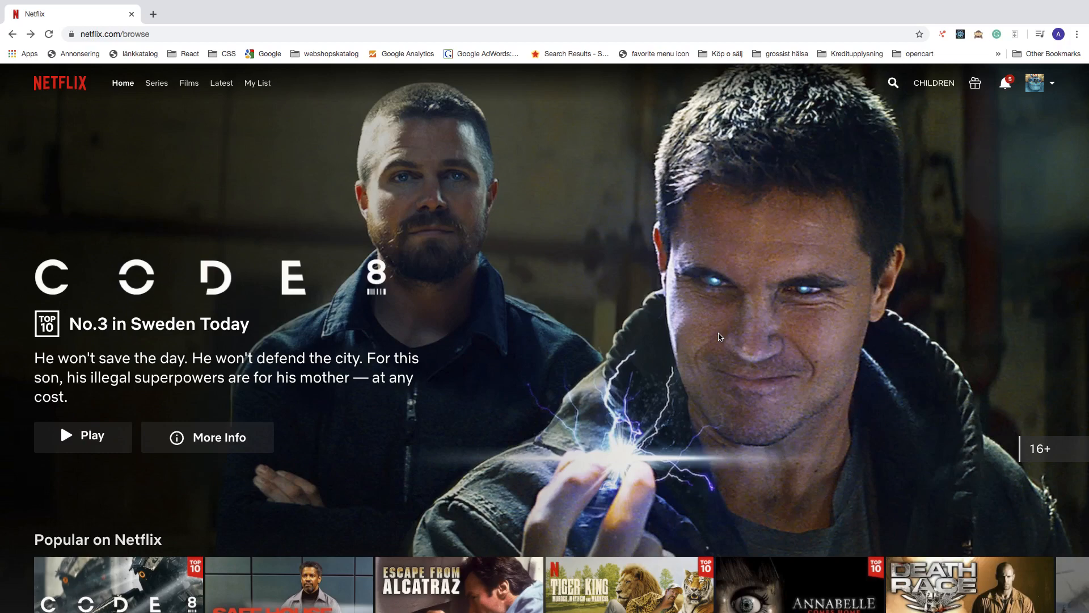
pyautogui.moveTo(729, 339)
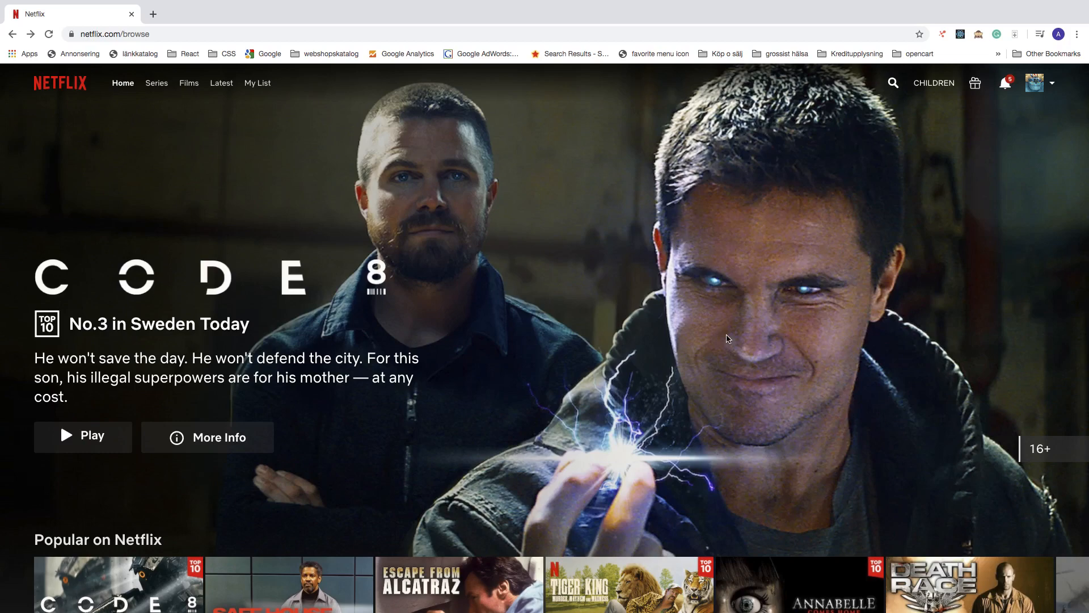
# Step: Reach the Account settings page from the top-right profile menu
pyautogui.click(1035, 82)
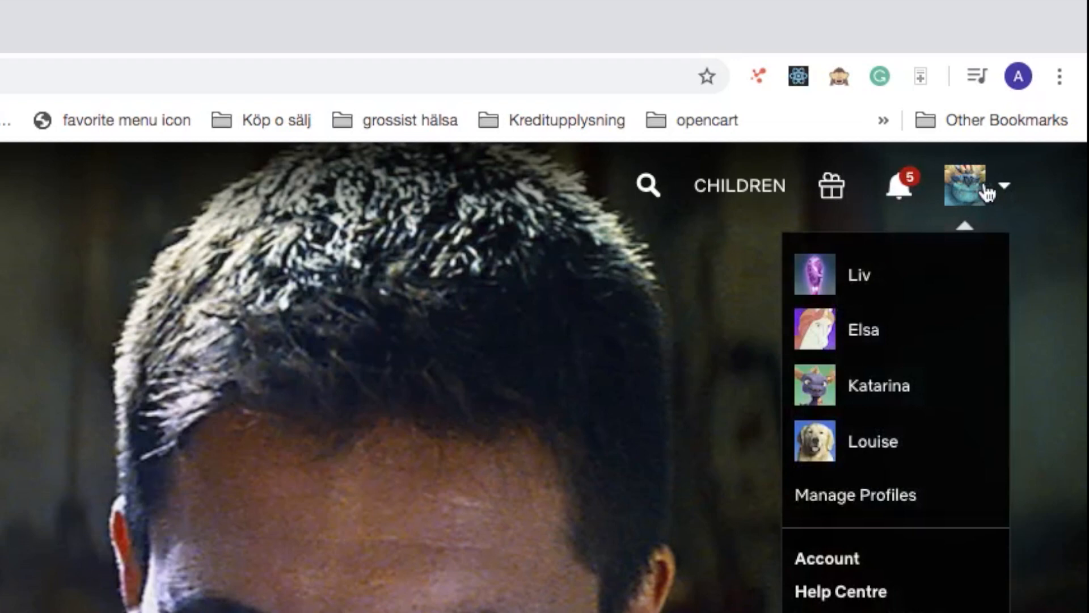
pyautogui.moveTo(826, 559)
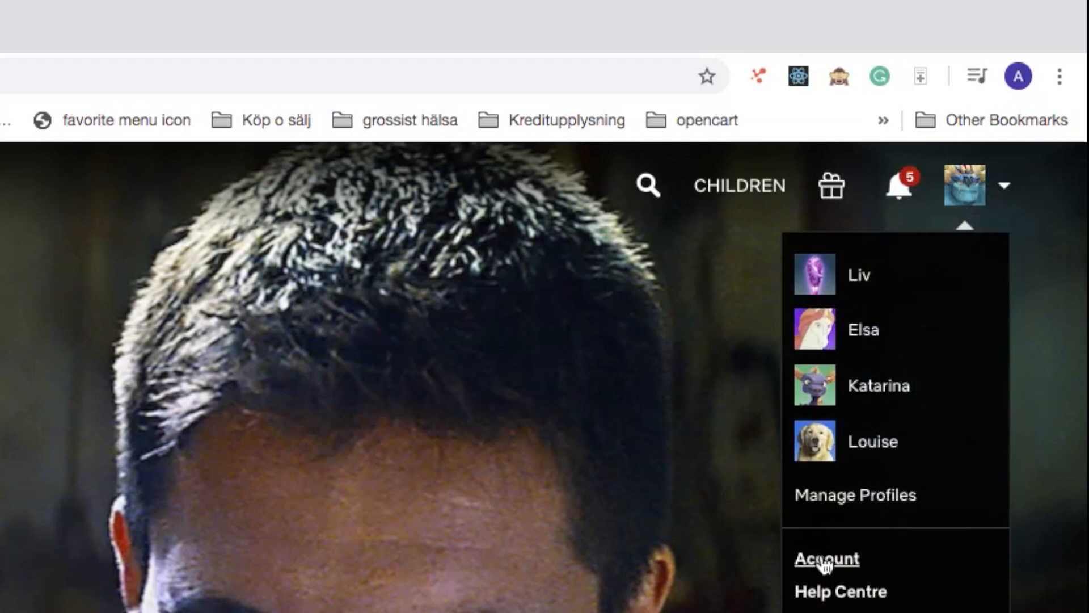
pyautogui.click(826, 558)
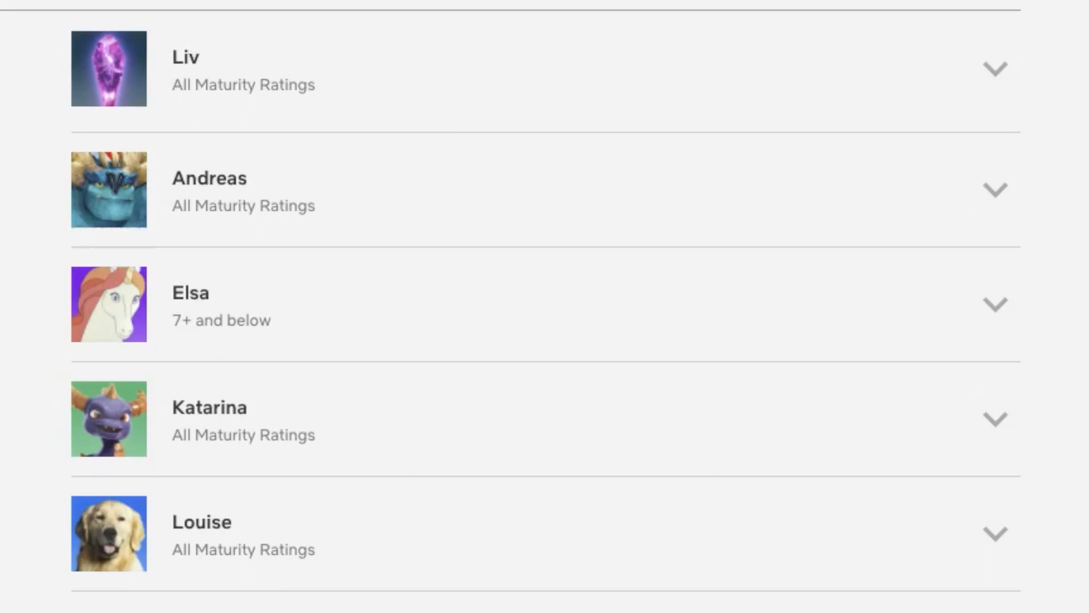
pyautogui.moveTo(999, 194)
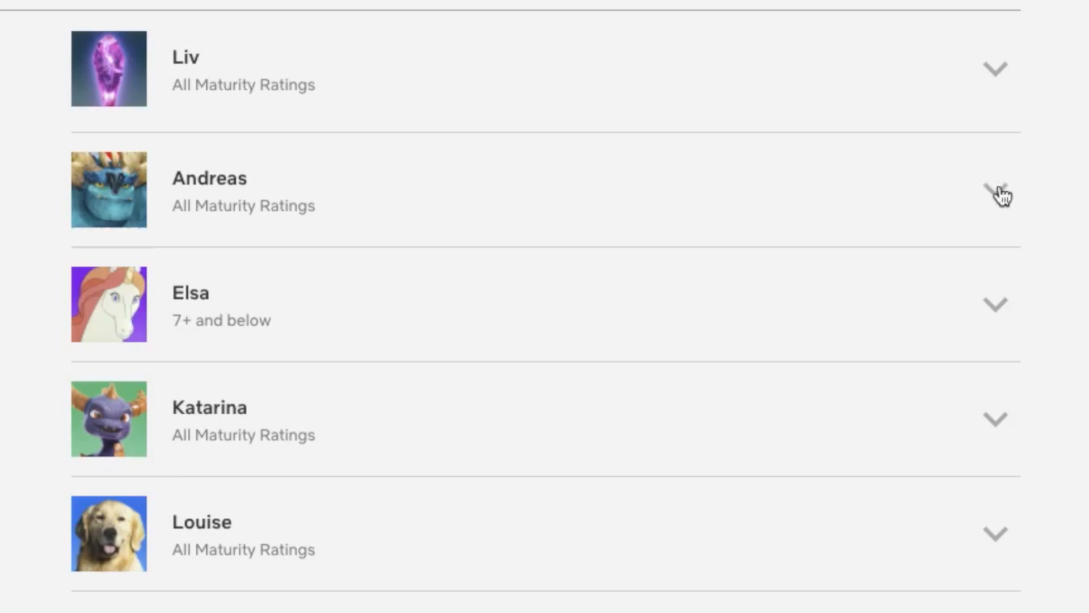
pyautogui.click(994, 189)
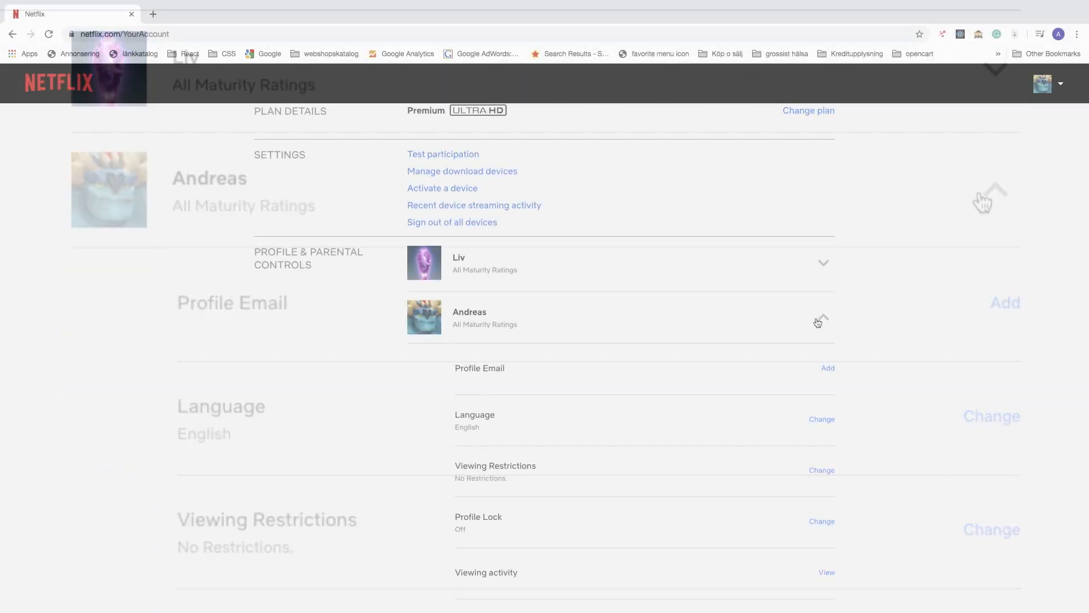
pyautogui.scroll(-3)
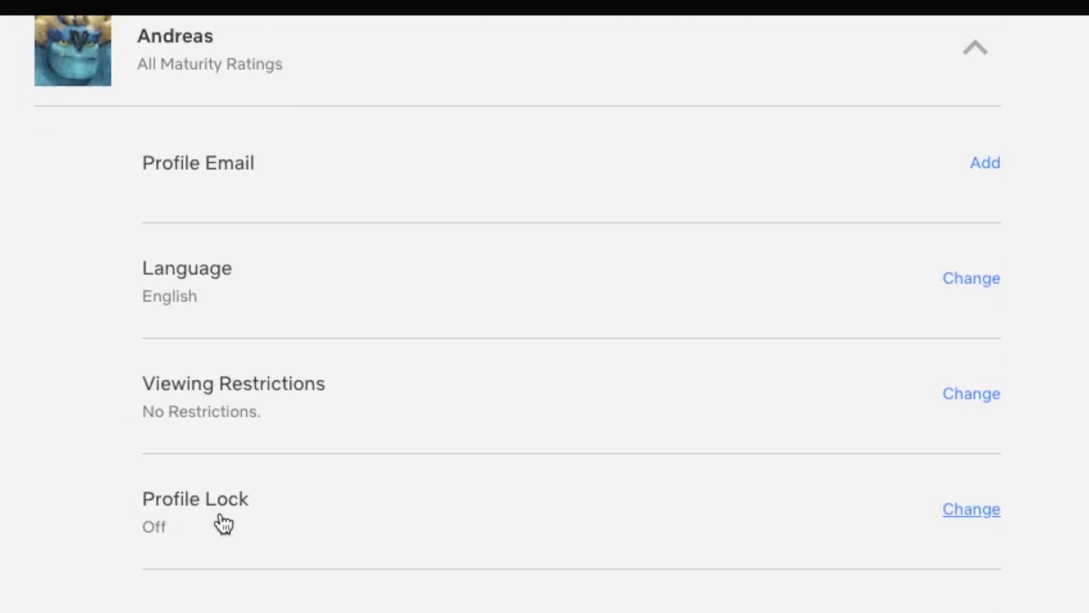
pyautogui.moveTo(157, 538)
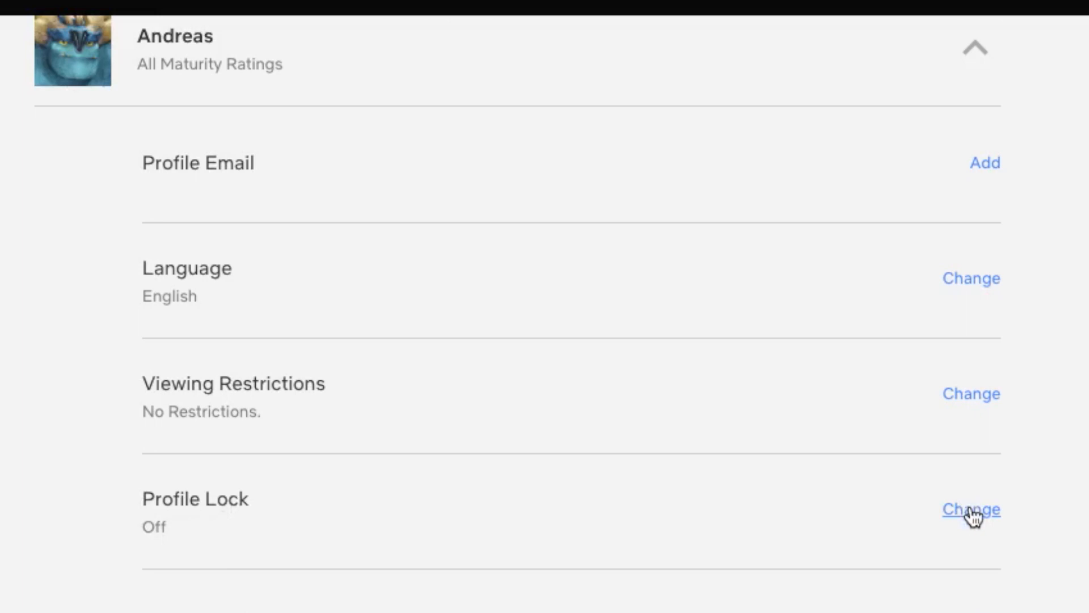
pyautogui.click(970, 508)
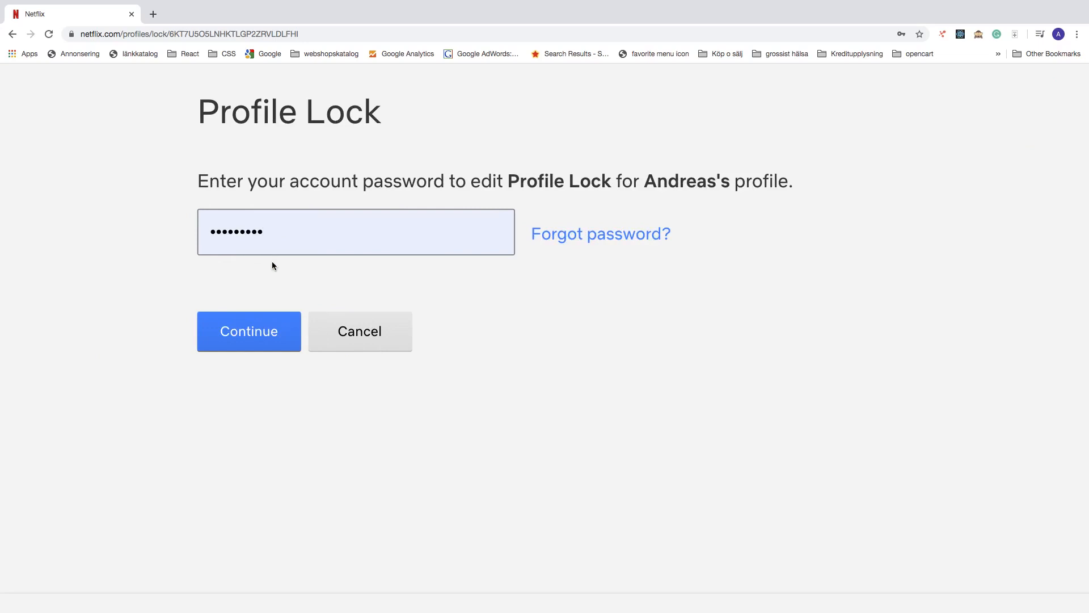
# Step: Confirm the account password to continue into Andreas's Profile Lock options
pyautogui.click(249, 330)
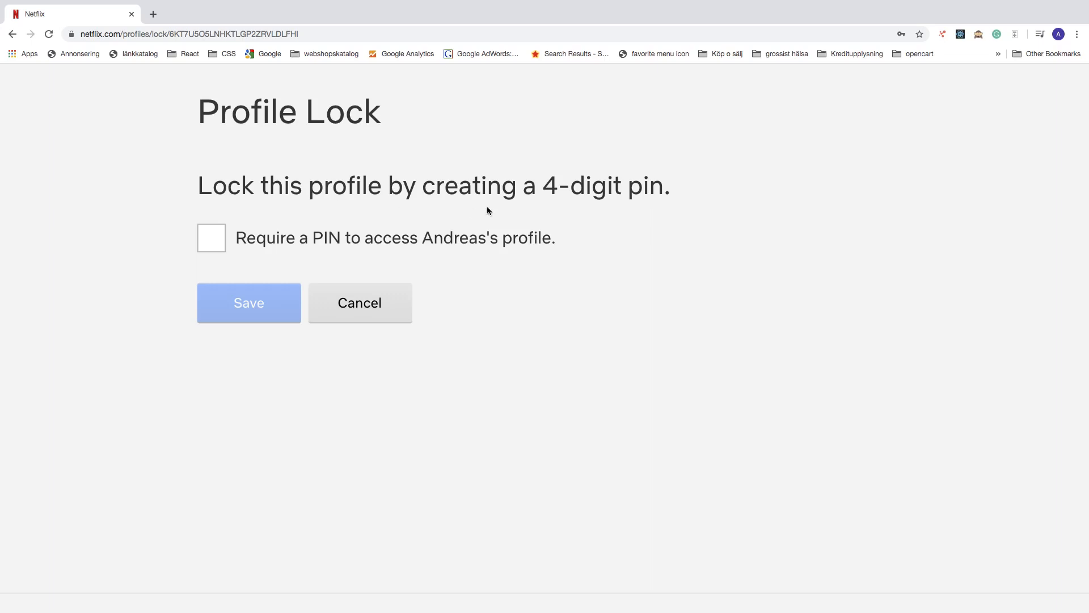
pyautogui.moveTo(369, 222)
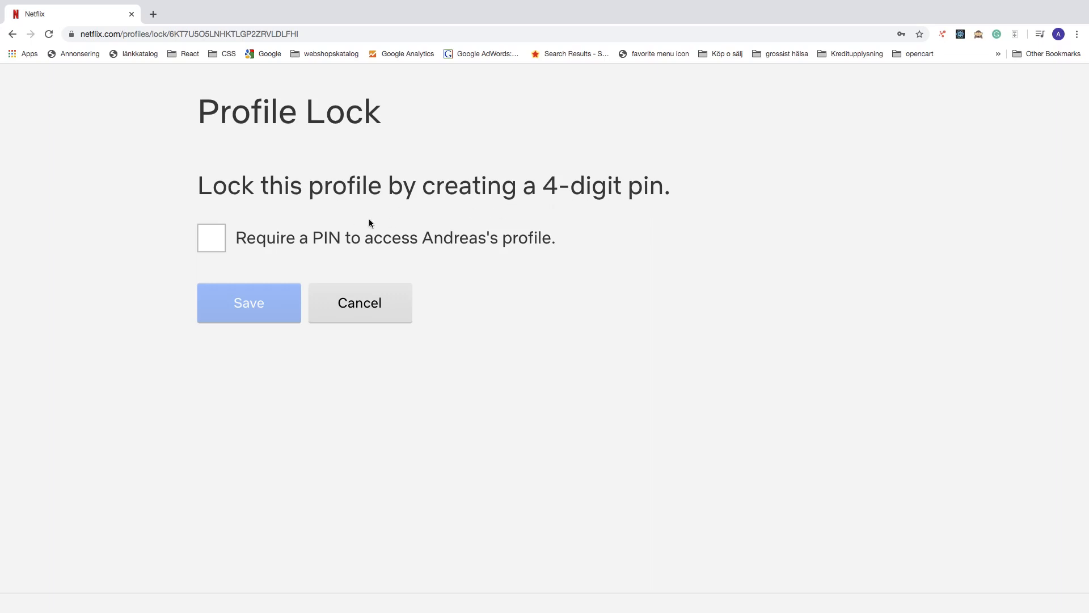
pyautogui.moveTo(416, 250)
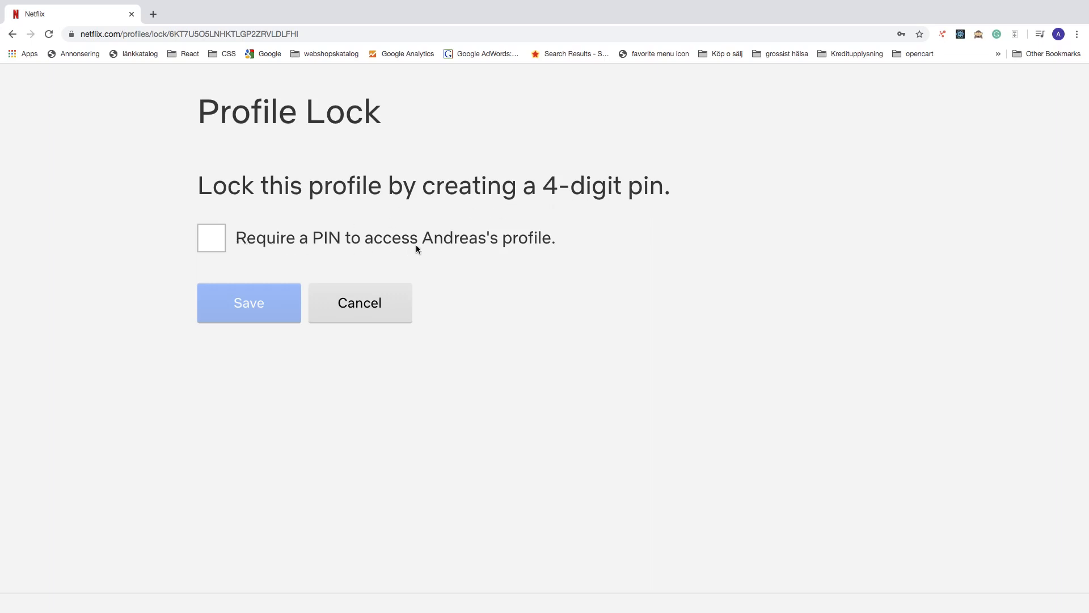
pyautogui.moveTo(246, 235)
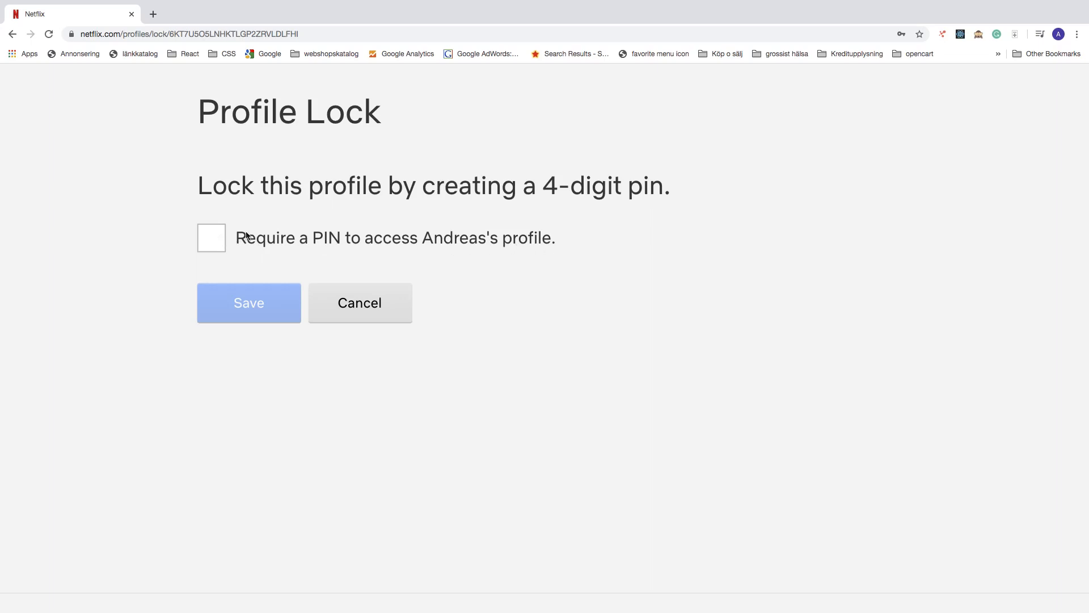
pyautogui.click(211, 237)
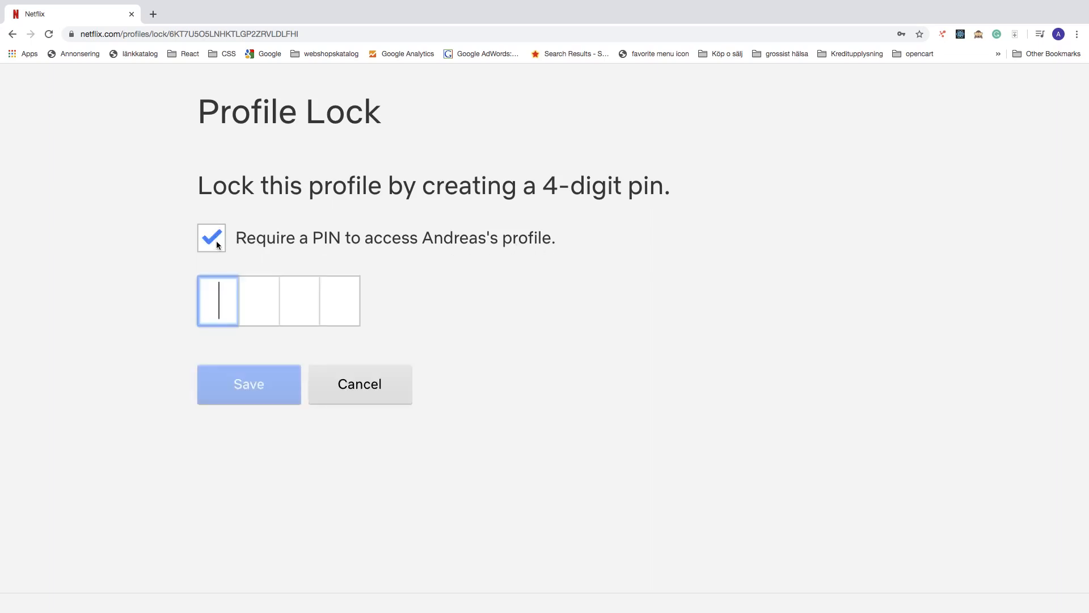
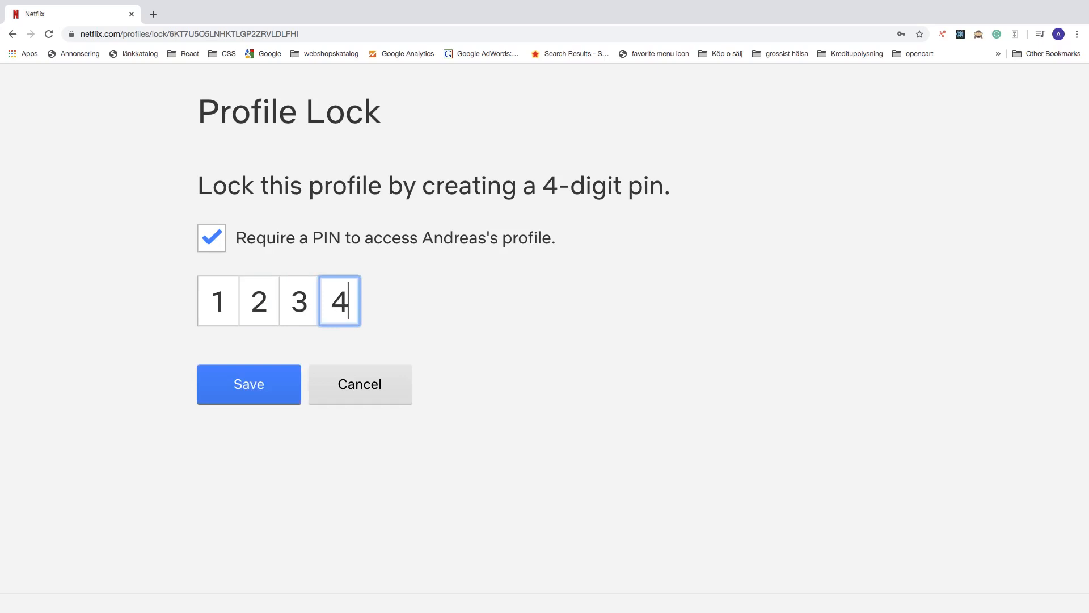
pyautogui.moveTo(287, 286)
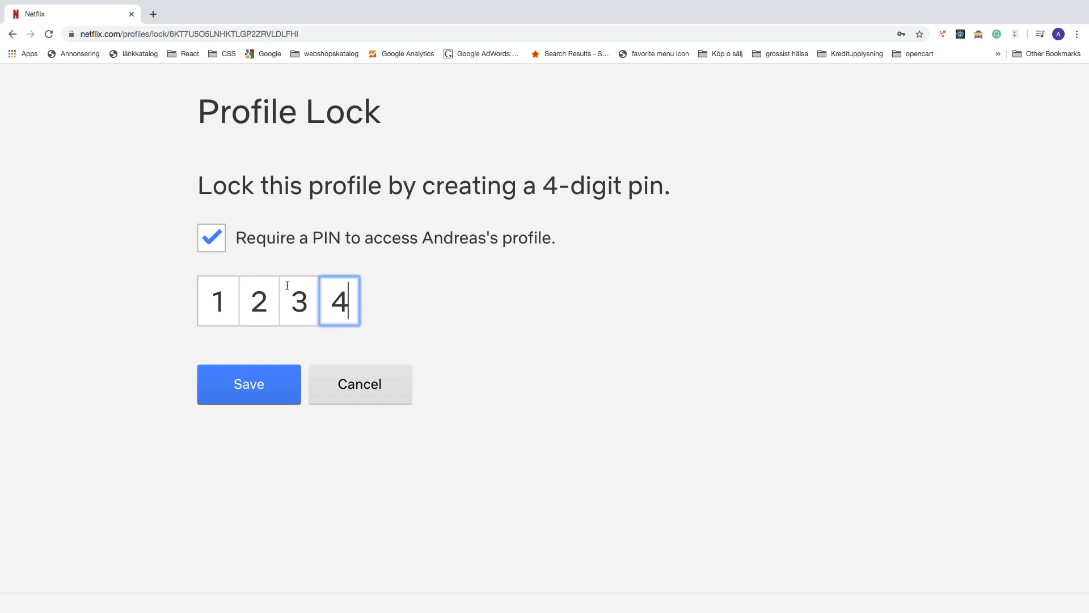
pyautogui.moveTo(243, 385)
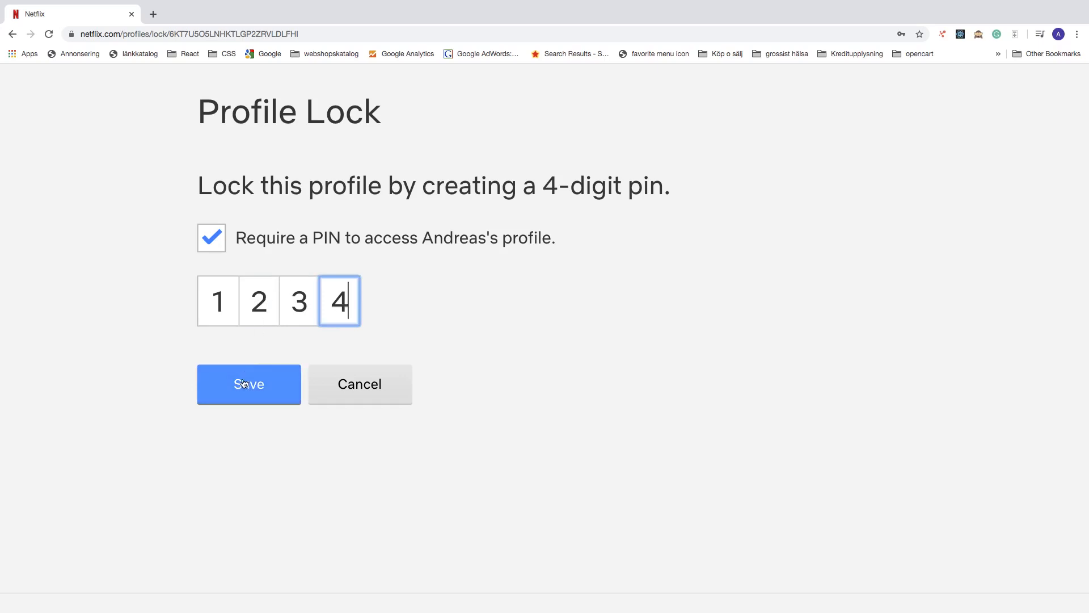
pyautogui.click(249, 384)
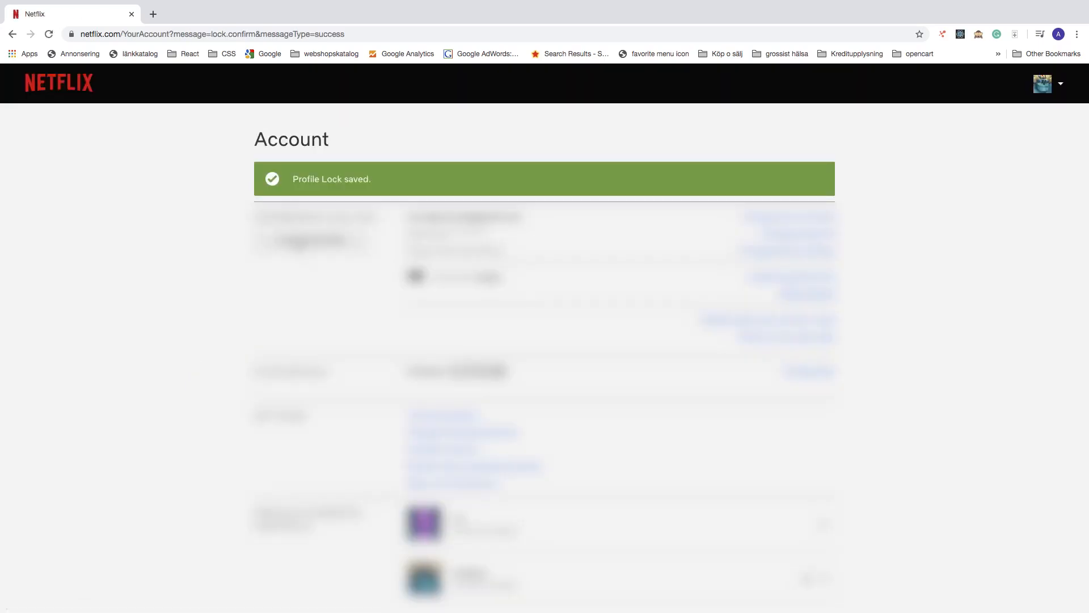
pyautogui.moveTo(356, 190)
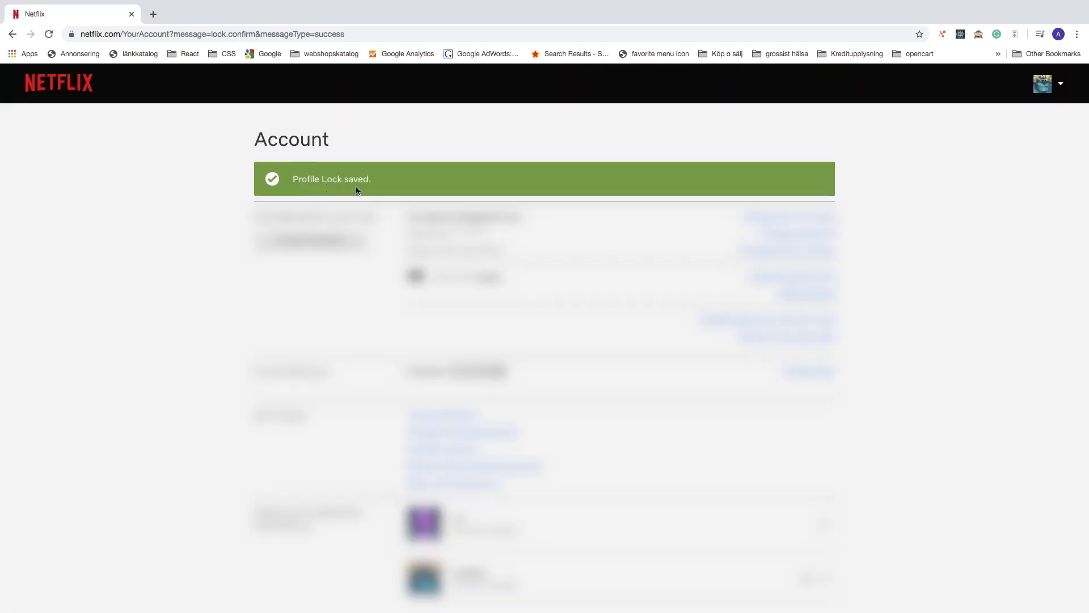
pyautogui.scroll(-3)
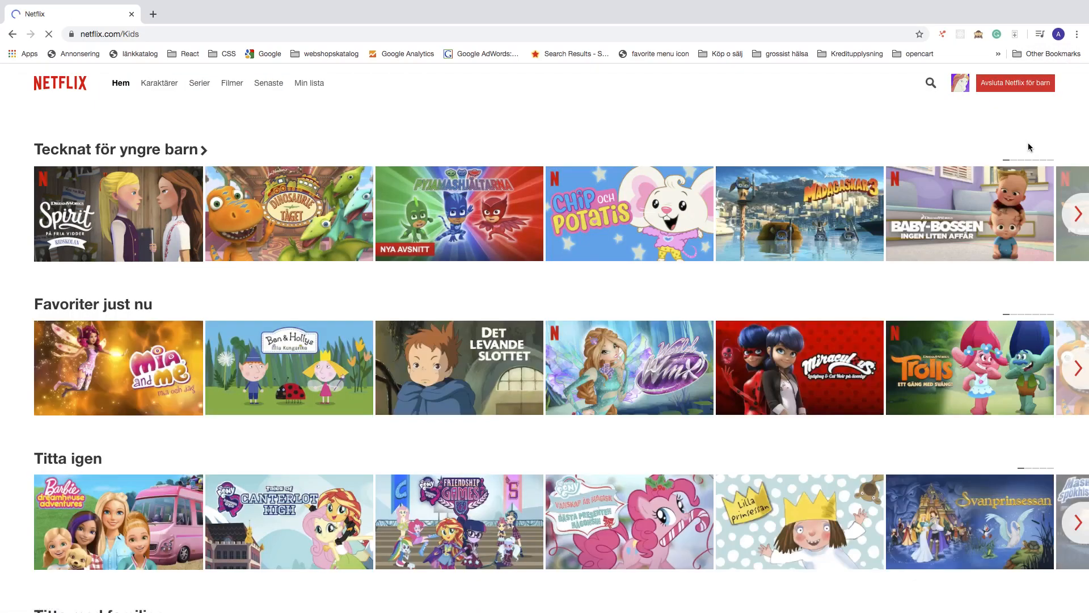
# Step: Return to 'Who's watching' and select Andreas's padlocked profile to see the PIN prompt
pyautogui.click(1014, 83)
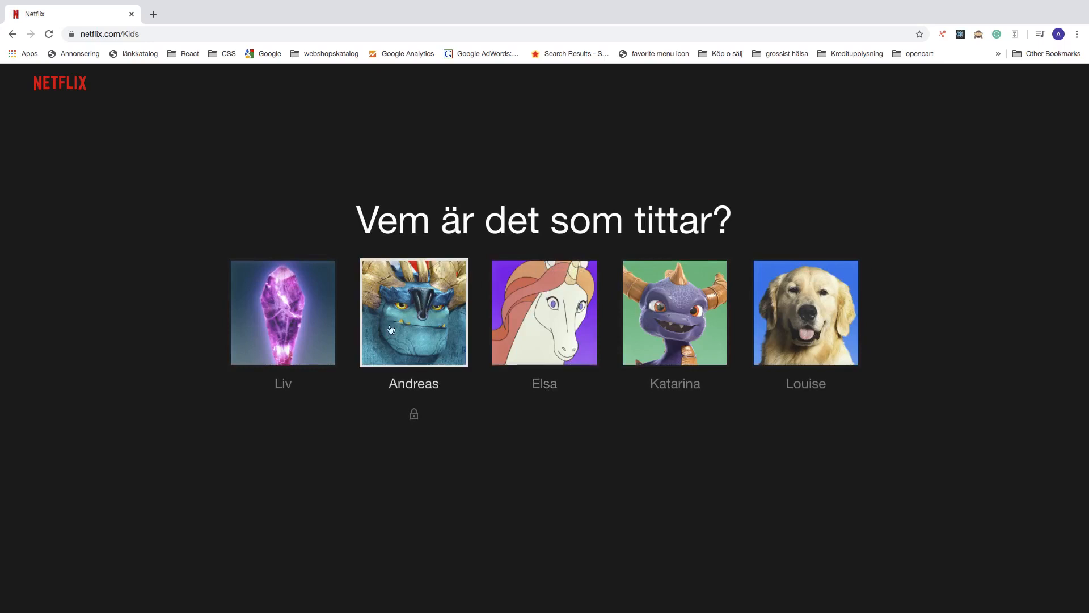
pyautogui.click(413, 312)
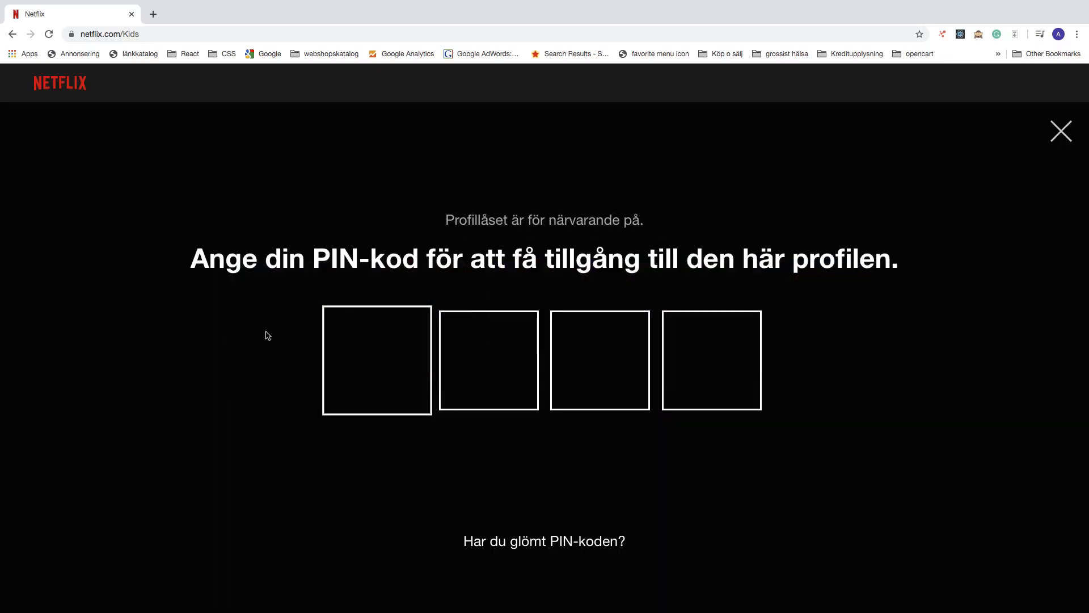